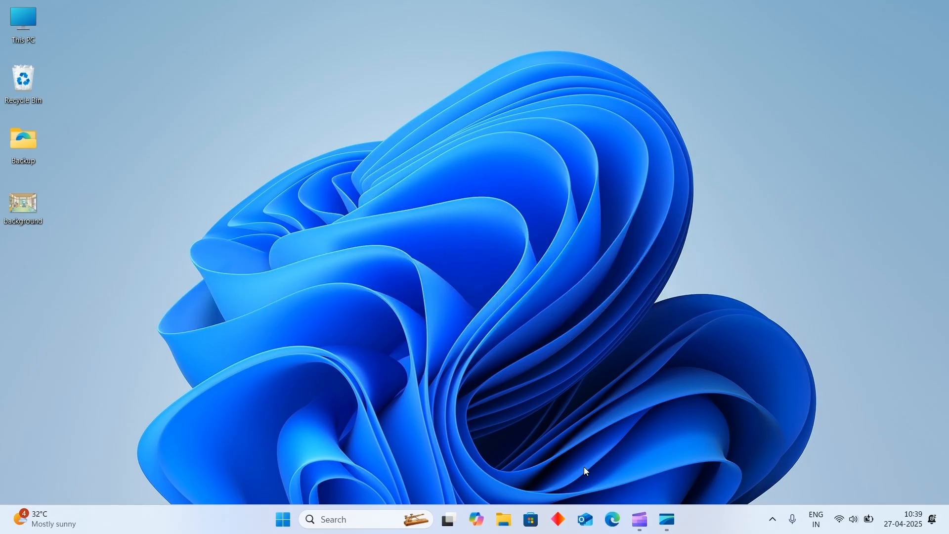
{"action": "mouse_move", "coordinate": [197, 274]}
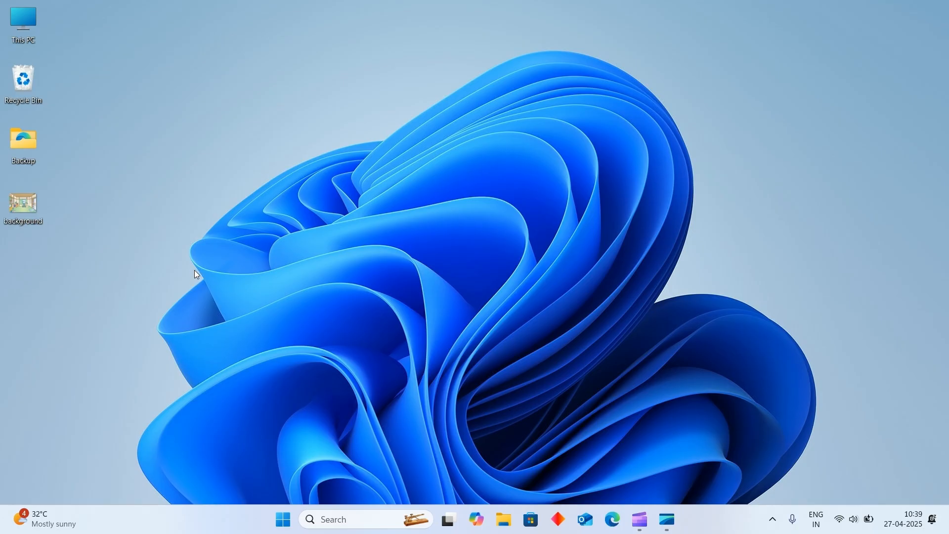
Step: Open the background JPG room picture in Paint via Open with
{"action": "left_click", "coordinate": [23, 206]}
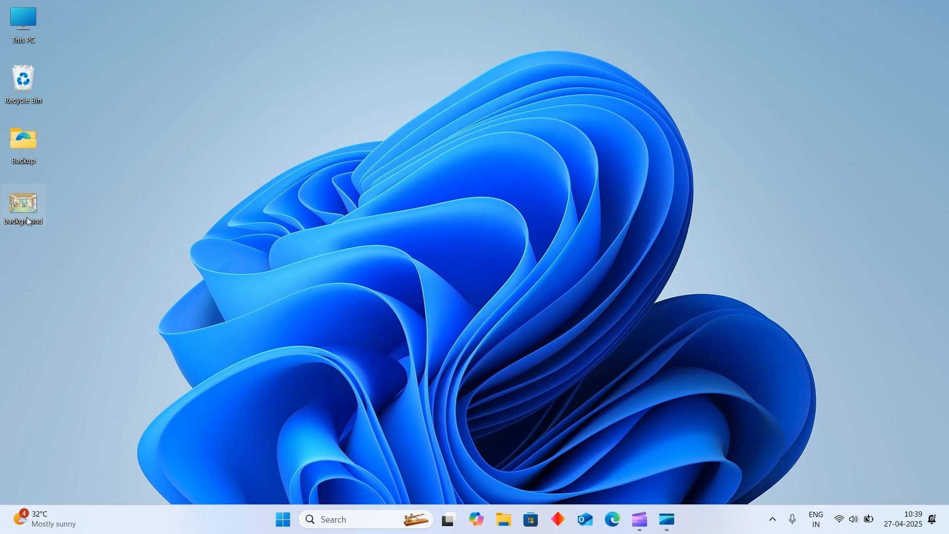
{"action": "mouse_move", "coordinate": [23, 202]}
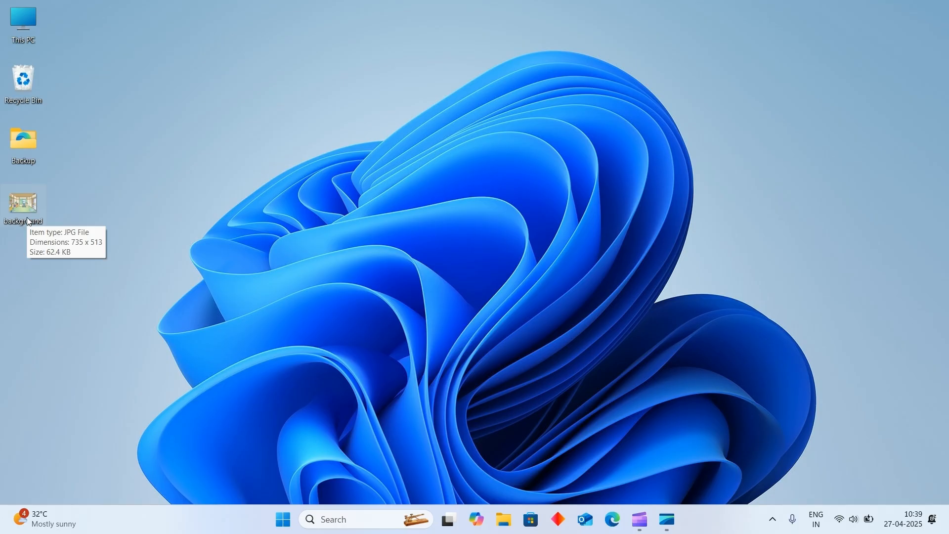
{"action": "mouse_move", "coordinate": [27, 222]}
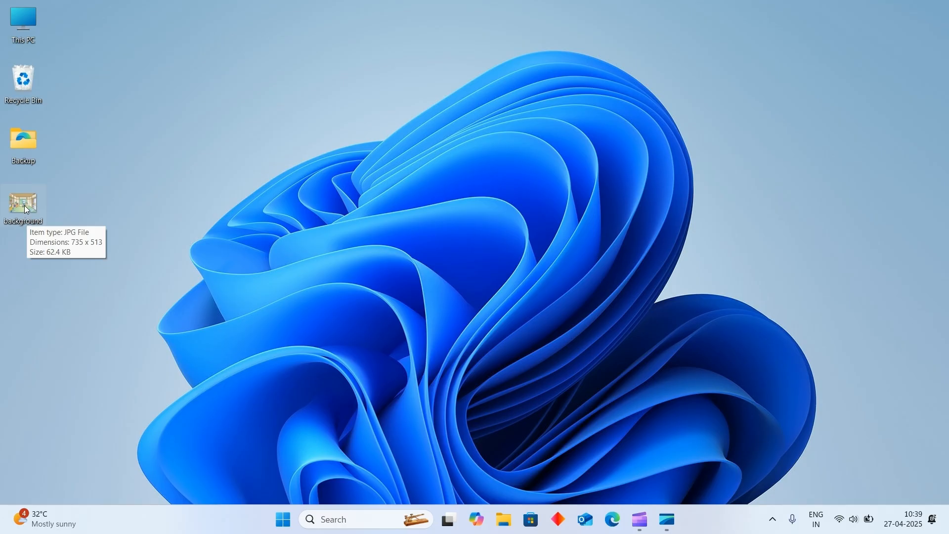
{"action": "right_click", "coordinate": [23, 203]}
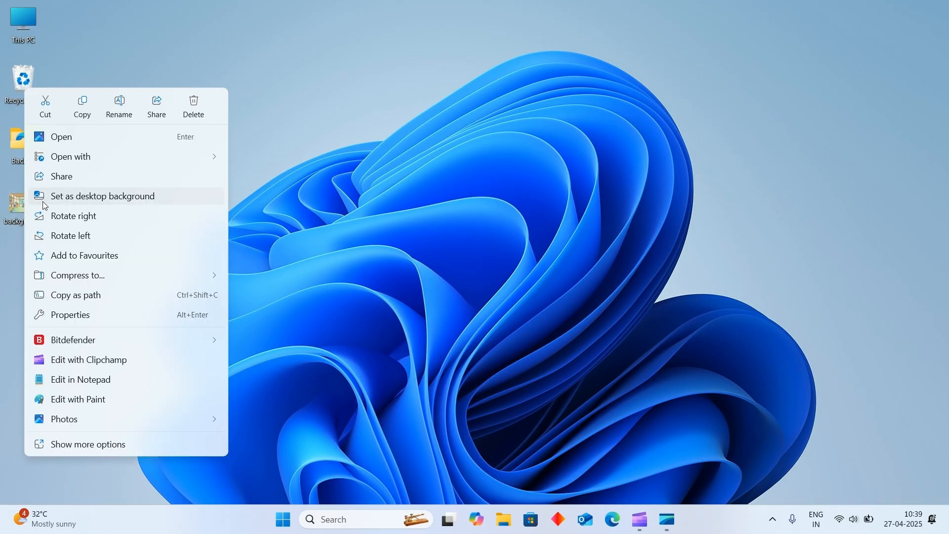
{"action": "left_click", "coordinate": [70, 157]}
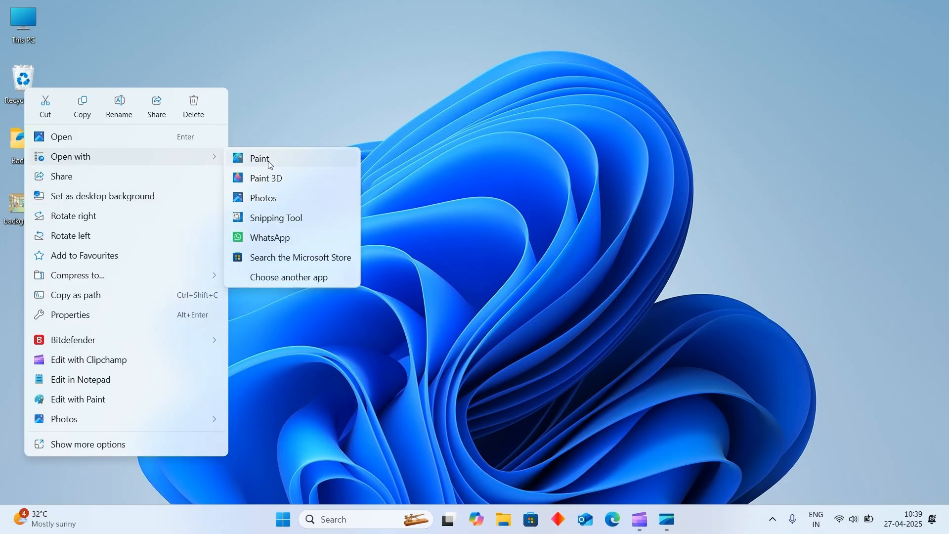
{"action": "left_click", "coordinate": [258, 158]}
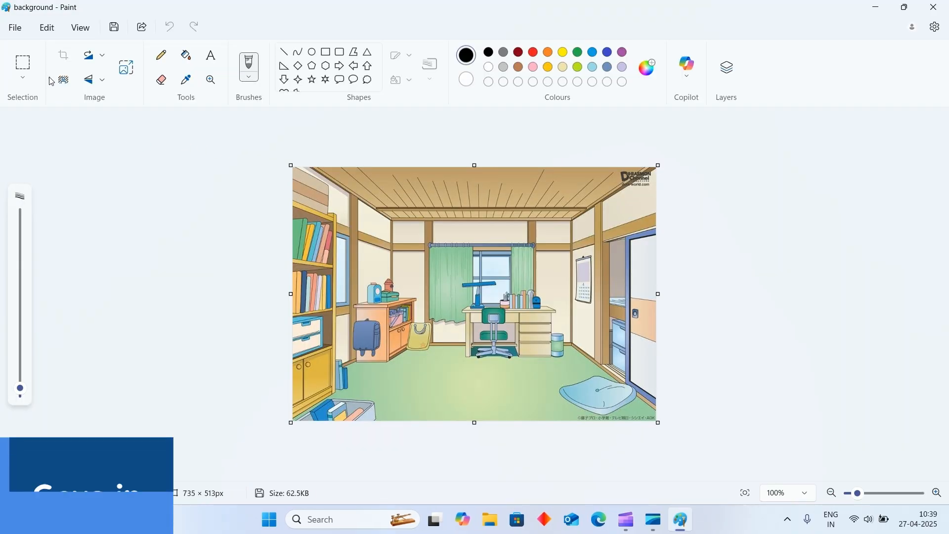
Step: Save a PNG copy of the room picture to the Desktop named 'scene 1'
{"action": "left_click", "coordinate": [14, 27]}
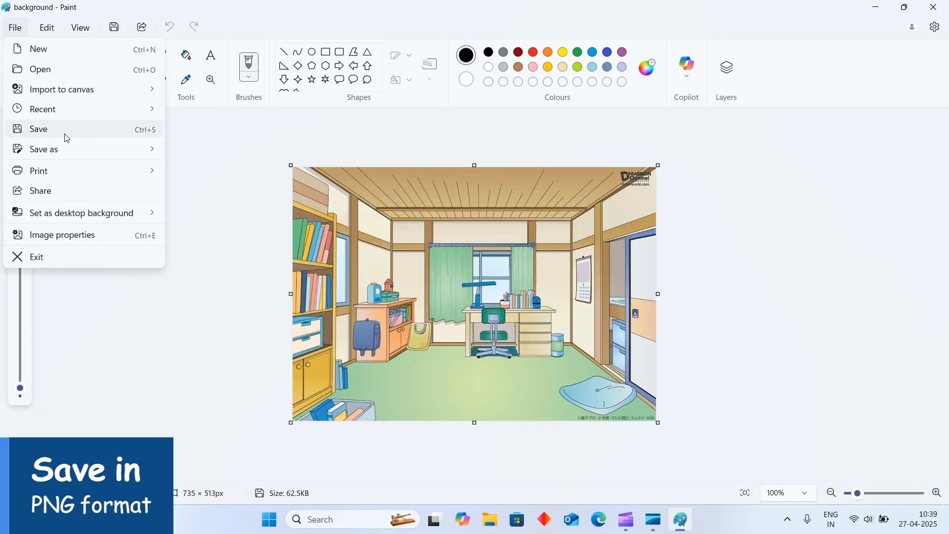
{"action": "left_click", "coordinate": [42, 149]}
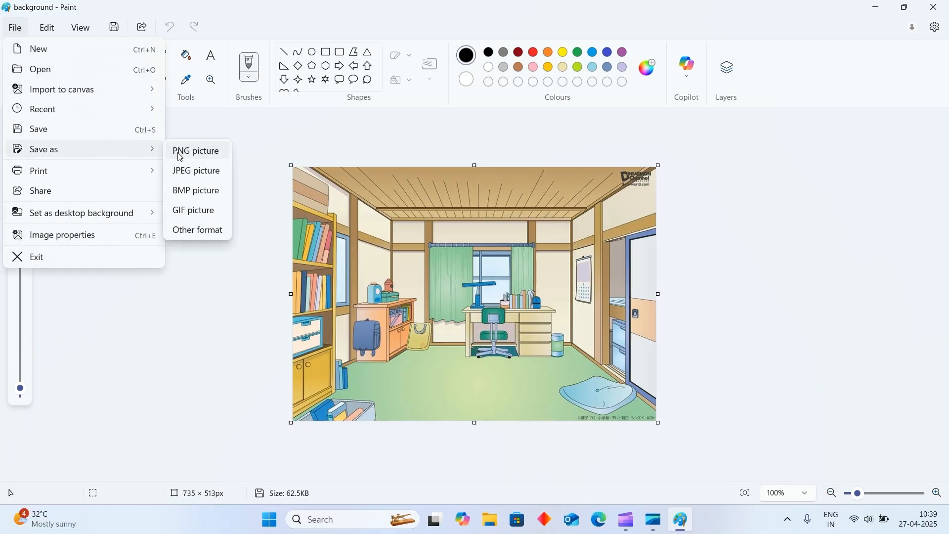
{"action": "left_click", "coordinate": [195, 150]}
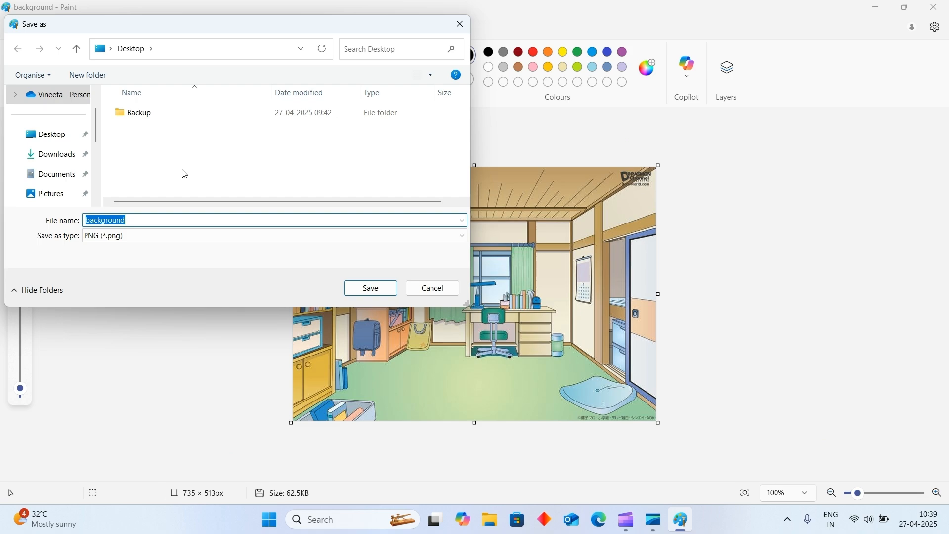
{"action": "type", "text": "scene"}
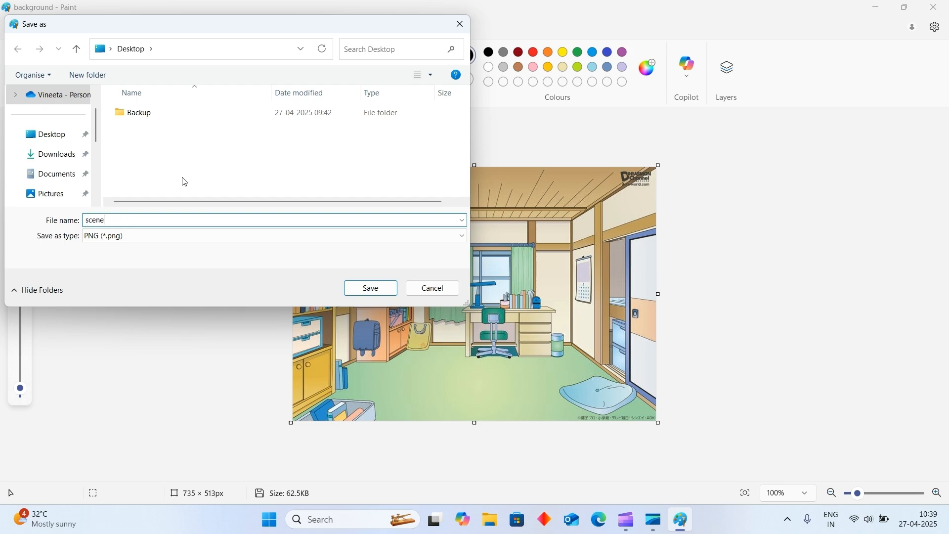
{"action": "type", "text": "1"}
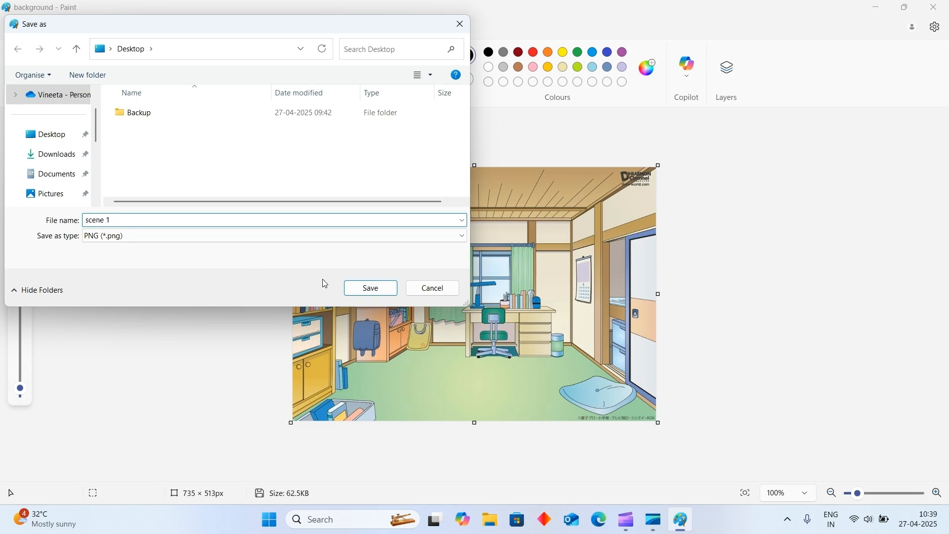
{"action": "left_click", "coordinate": [370, 288]}
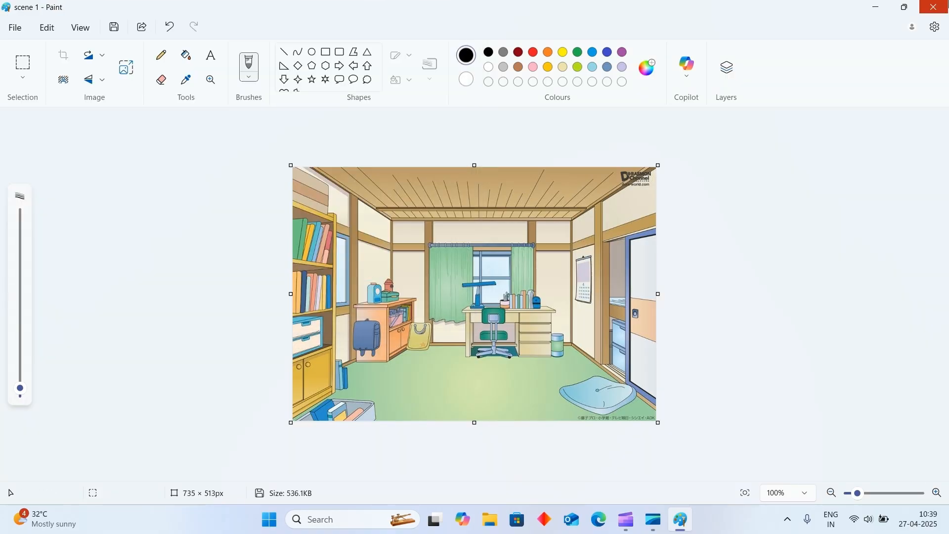
Step: Close Paint, returning to the desktop with the scene 1 and background icons
{"action": "left_click", "coordinate": [874, 7]}
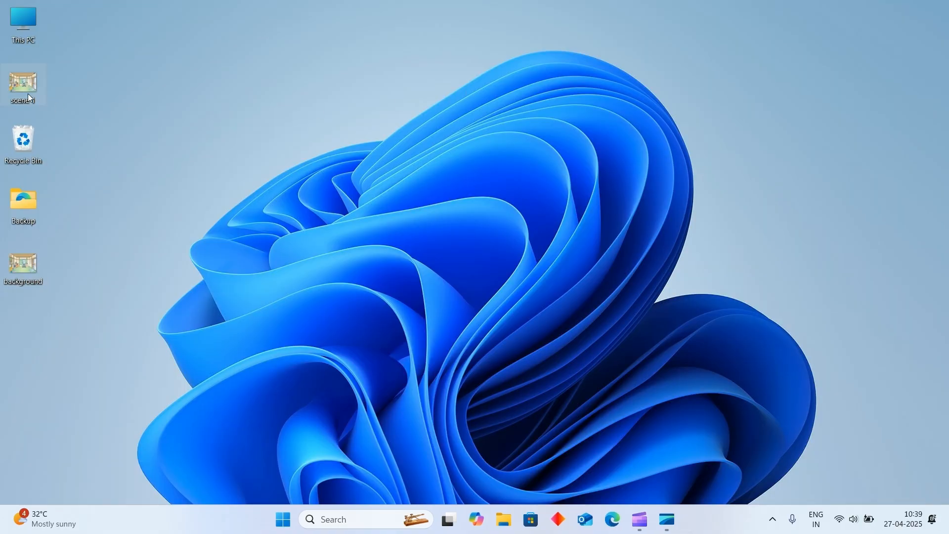
{"action": "mouse_move", "coordinate": [23, 85]}
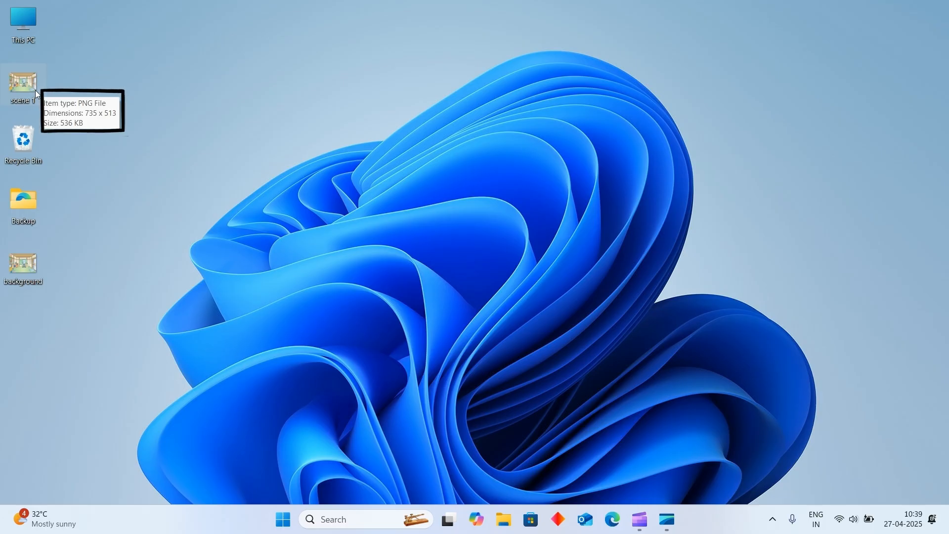
{"action": "mouse_move", "coordinate": [117, 89]}
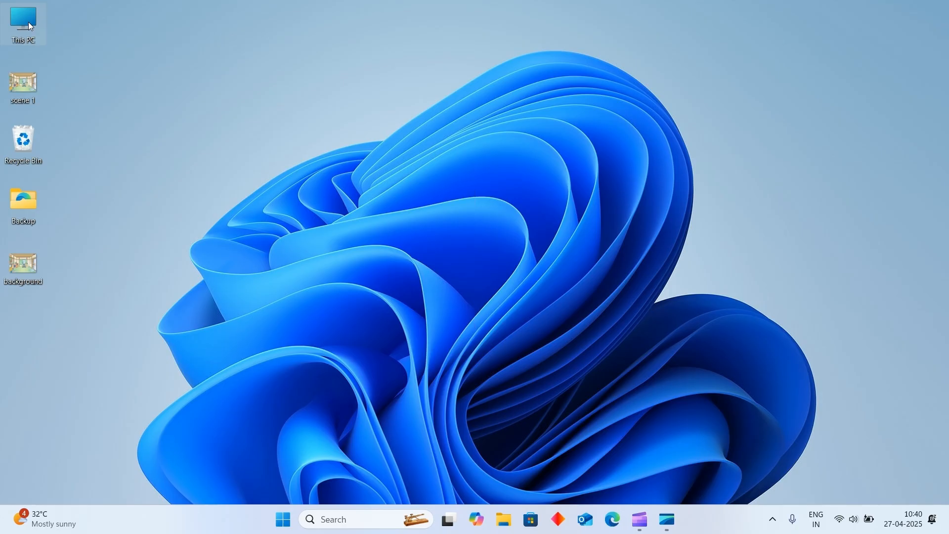
{"action": "mouse_move", "coordinate": [34, 31]}
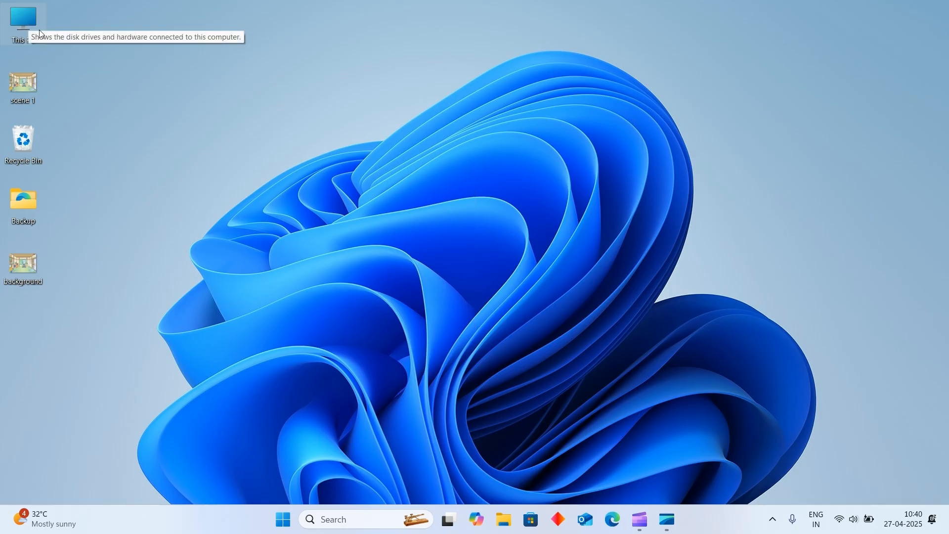
{"action": "mouse_move", "coordinate": [100, 83]}
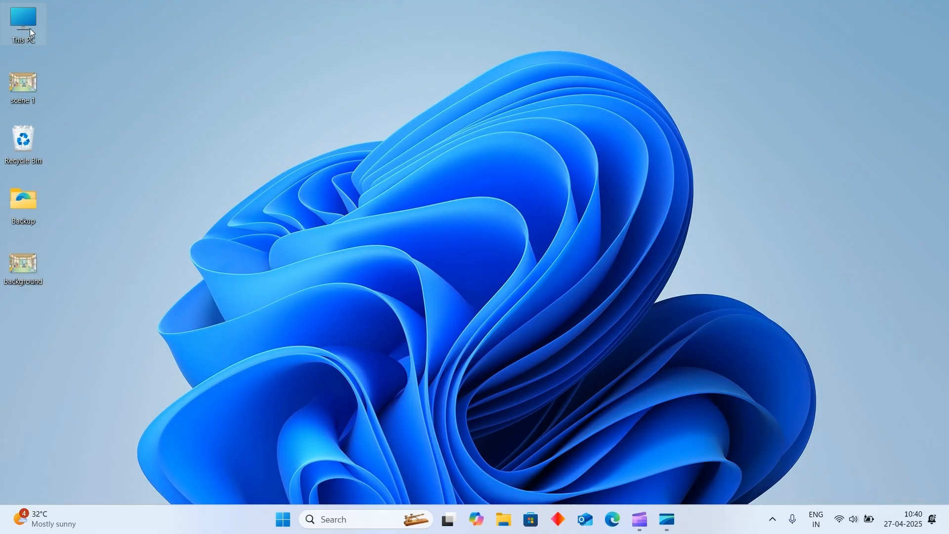
Step: Browse from This PC into the munga user folder under Windows (C:) > Users
{"action": "double_click", "coordinate": [23, 24]}
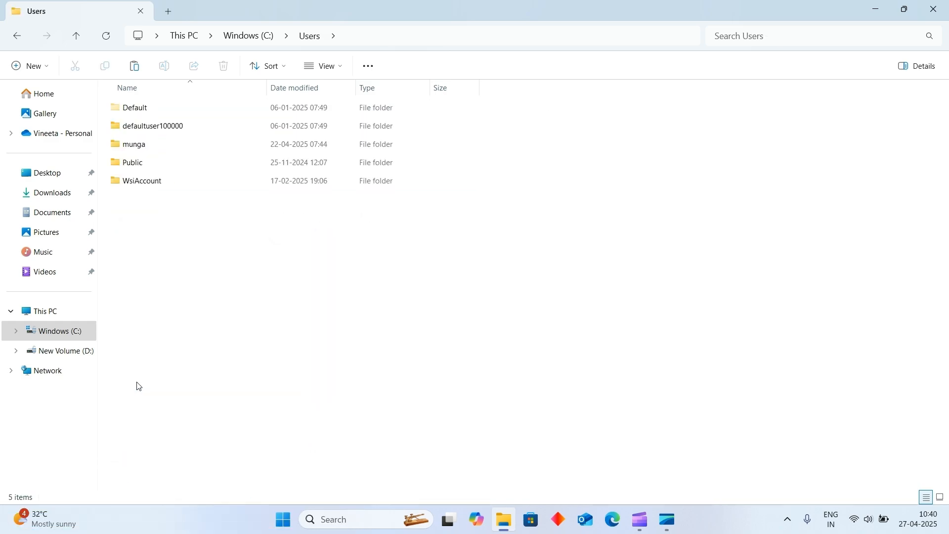
{"action": "left_click", "coordinate": [134, 145]}
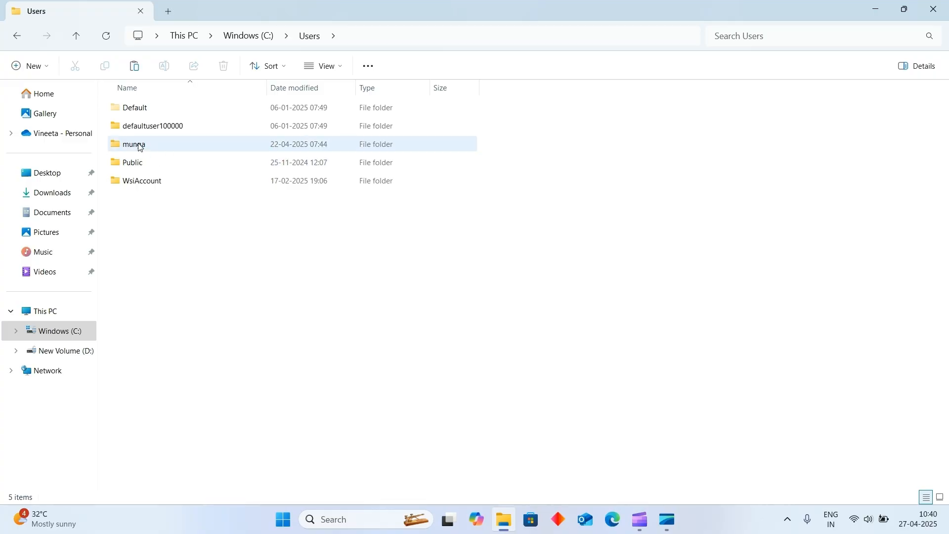
{"action": "double_click", "coordinate": [134, 144]}
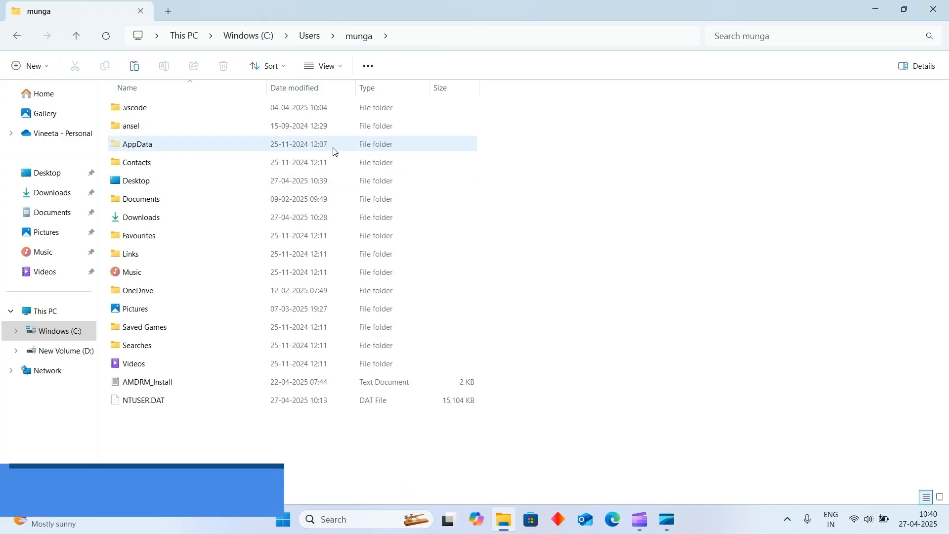
{"action": "mouse_move", "coordinate": [169, 151]}
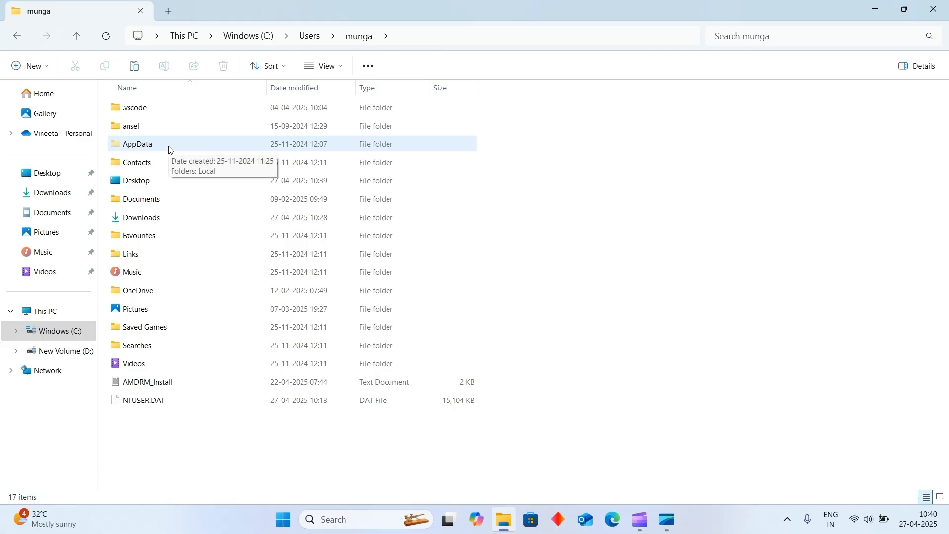
{"action": "mouse_move", "coordinate": [245, 136]}
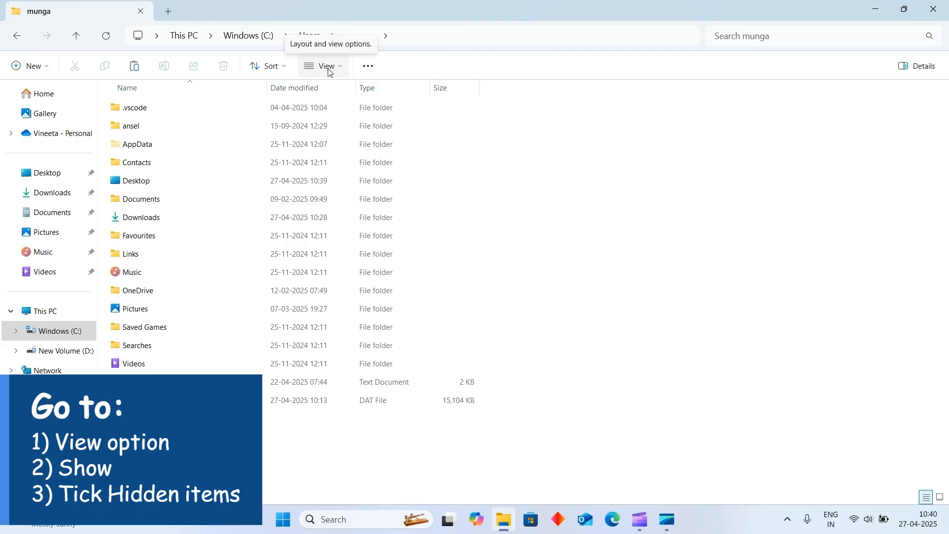
Step: Turn on Hidden items so the AppData folder appears in the munga folder
{"action": "left_click", "coordinate": [324, 65]}
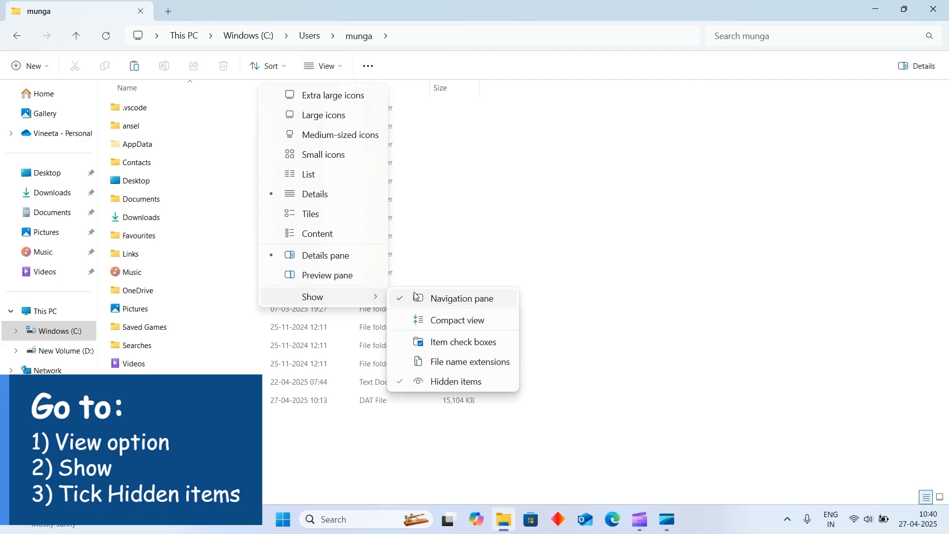
{"action": "mouse_move", "coordinate": [455, 381]}
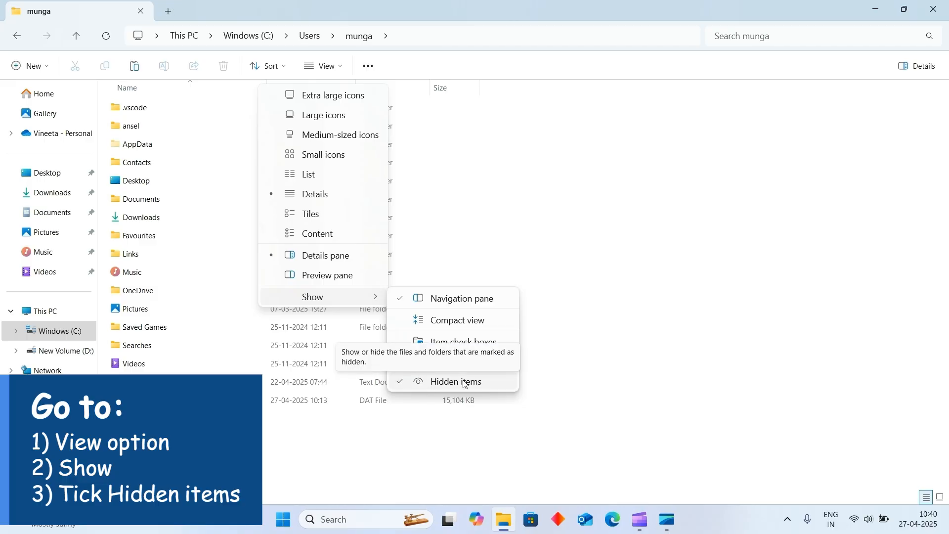
{"action": "left_click", "coordinate": [454, 382]}
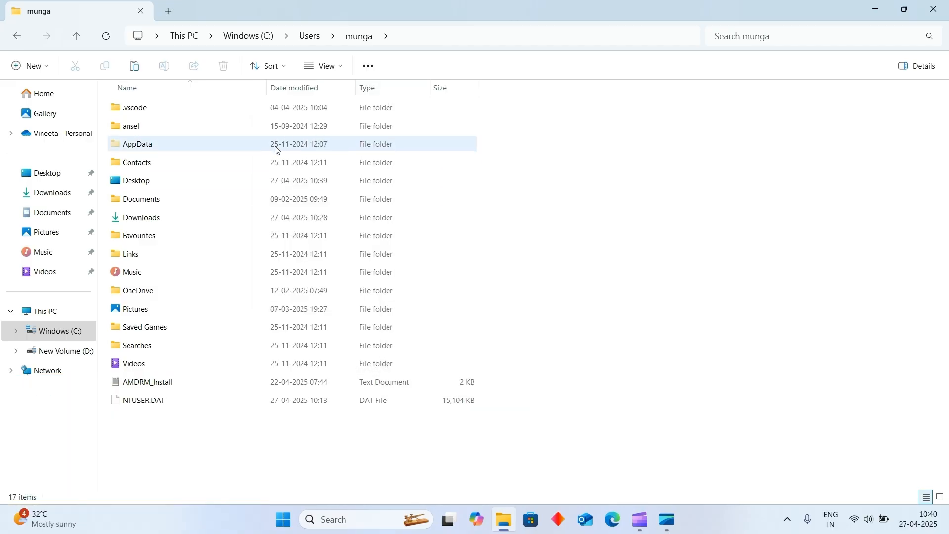
Step: Navigate AppData > Roaming > TuxPaint > saved, which holds the scene 1 picture
{"action": "double_click", "coordinate": [136, 143]}
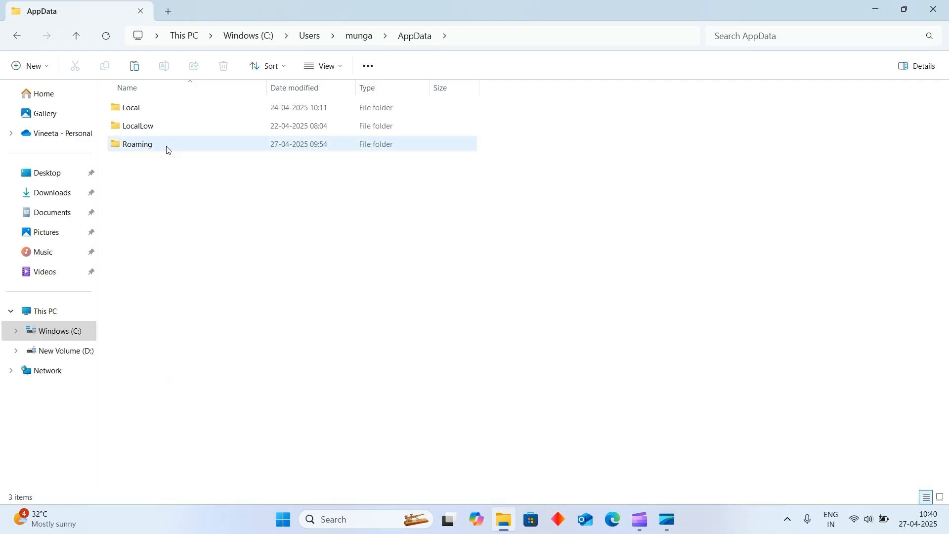
{"action": "double_click", "coordinate": [136, 144]}
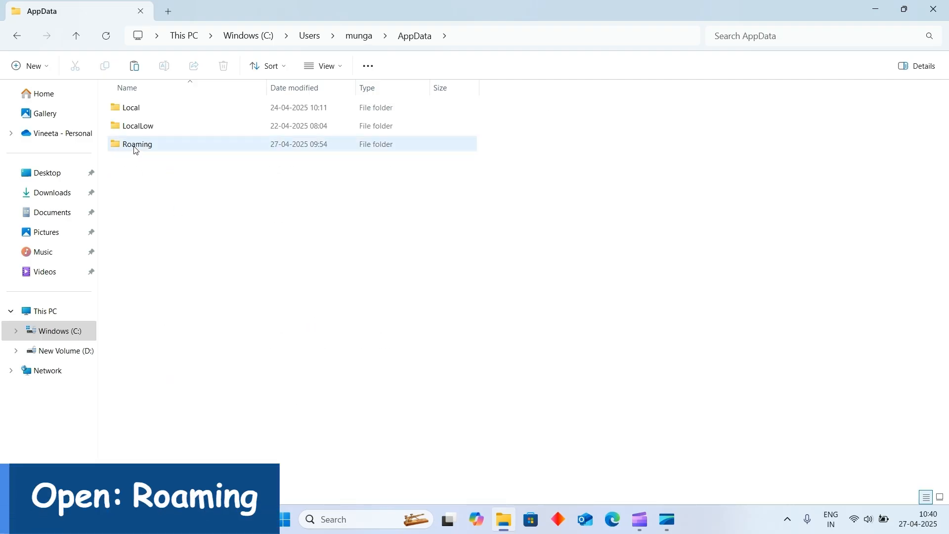
{"action": "double_click", "coordinate": [137, 144]}
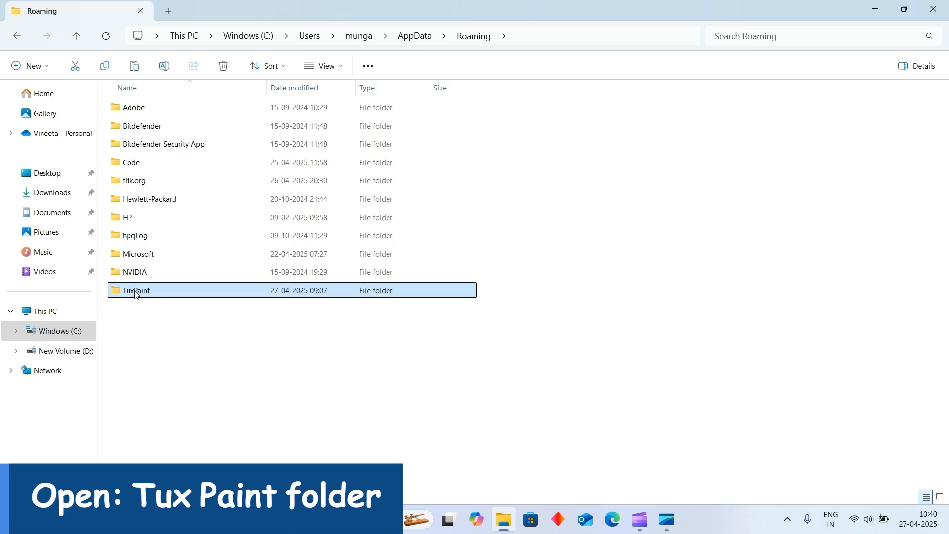
{"action": "double_click", "coordinate": [135, 290]}
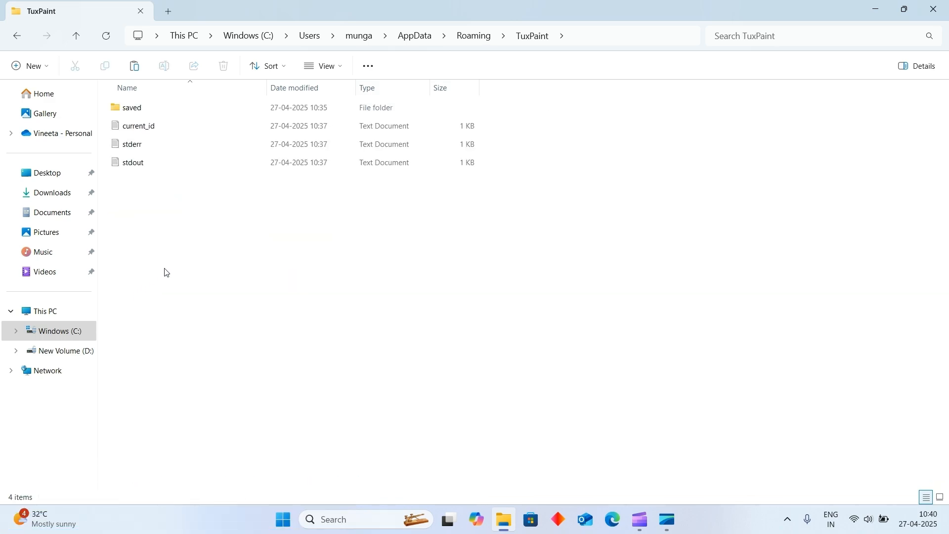
{"action": "double_click", "coordinate": [131, 107]}
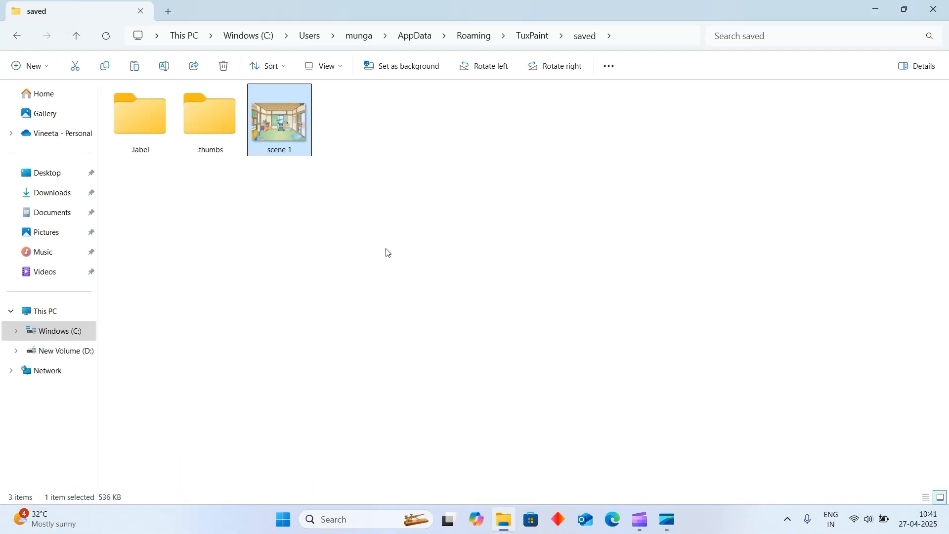
Step: Close File Explorer, leaving the desktop showing
{"action": "left_click", "coordinate": [376, 260]}
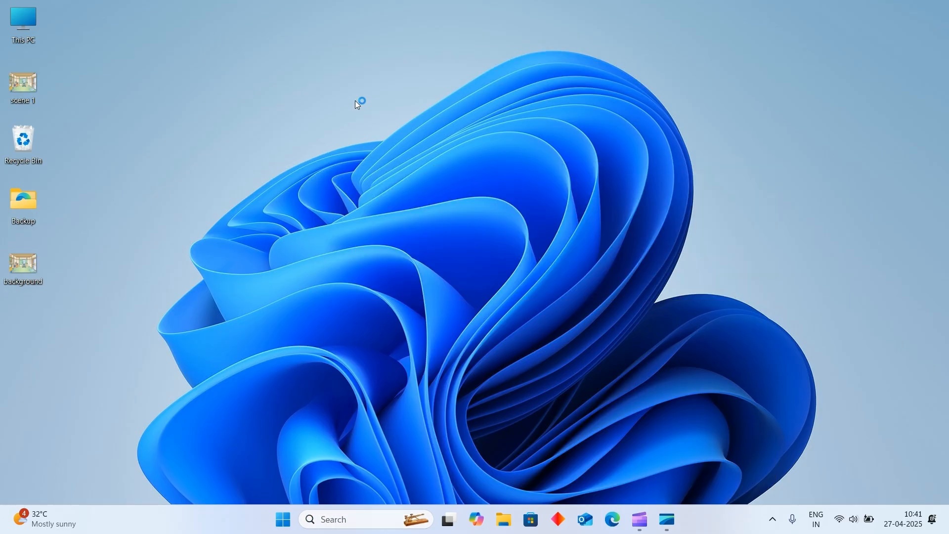
Step: Launch Tux Paint and show the saved-pictures gallery with the scene 1 room picture
{"action": "left_click", "coordinate": [678, 524]}
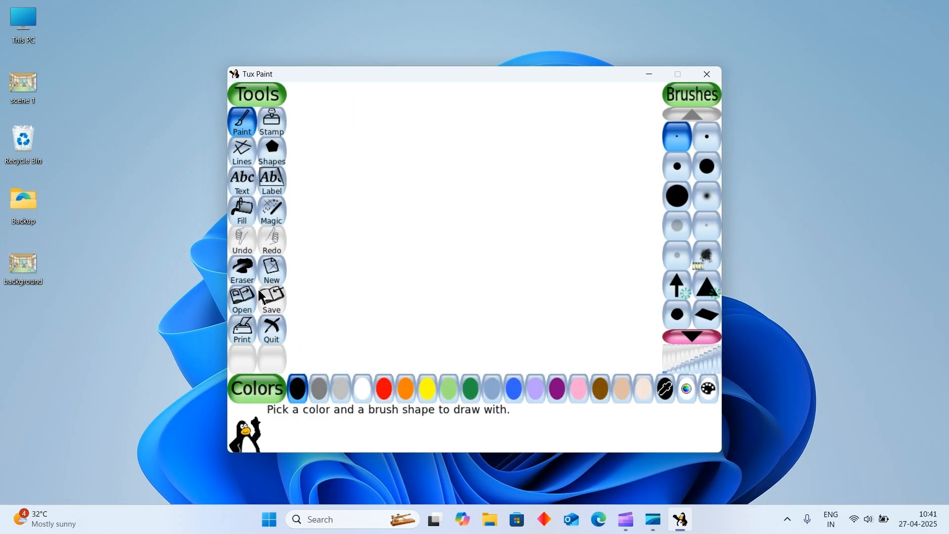
{"action": "left_click", "coordinate": [241, 299]}
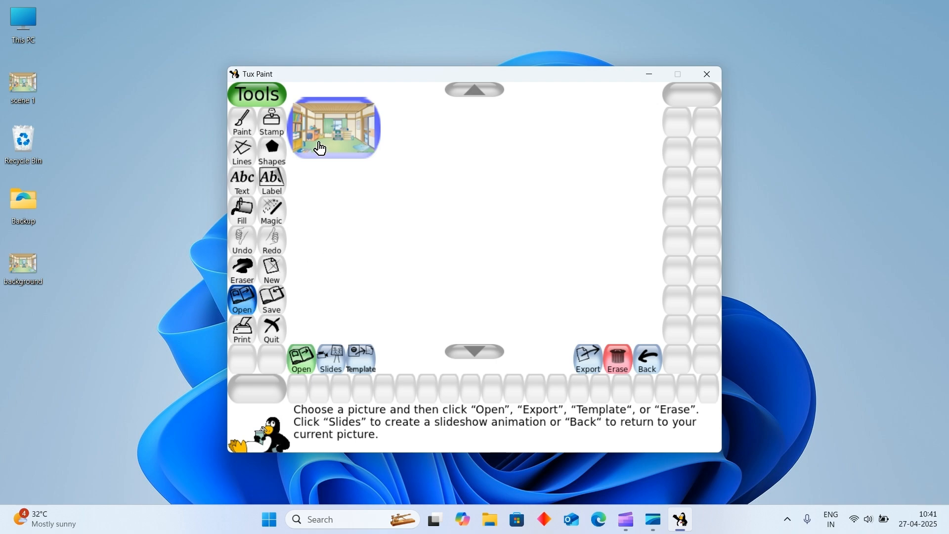
{"action": "mouse_move", "coordinate": [341, 136]}
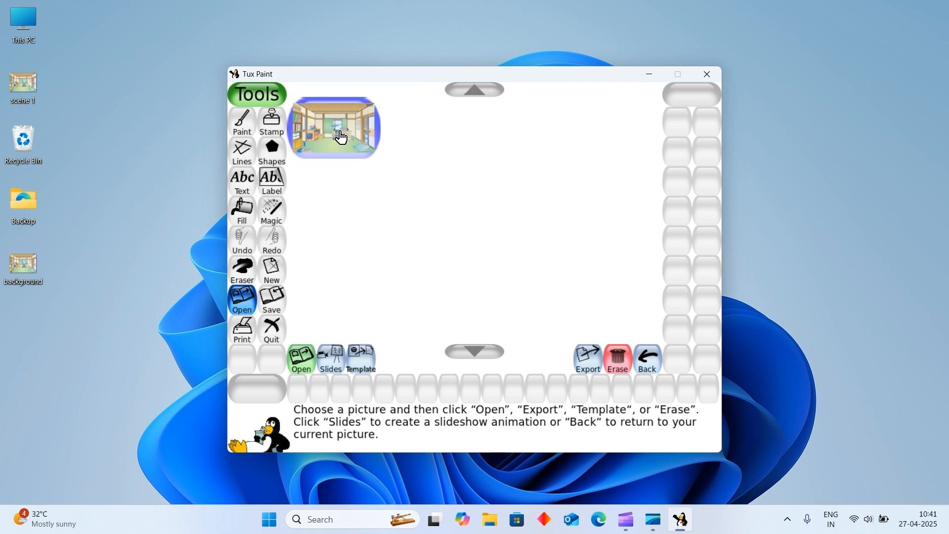